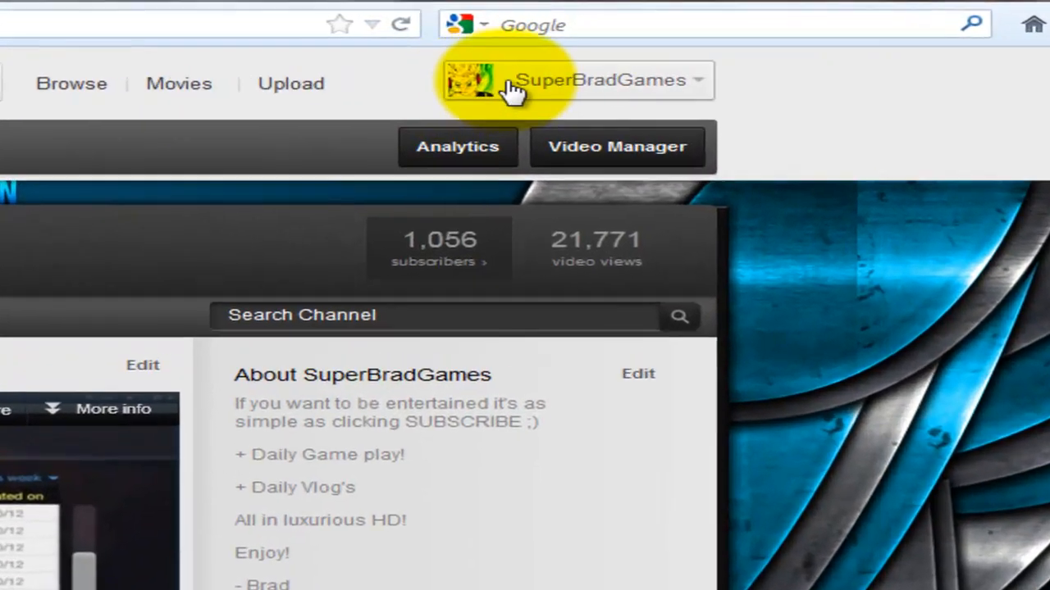
Go to the YouTube account settings overview from the account menu at top right
click(598, 78)
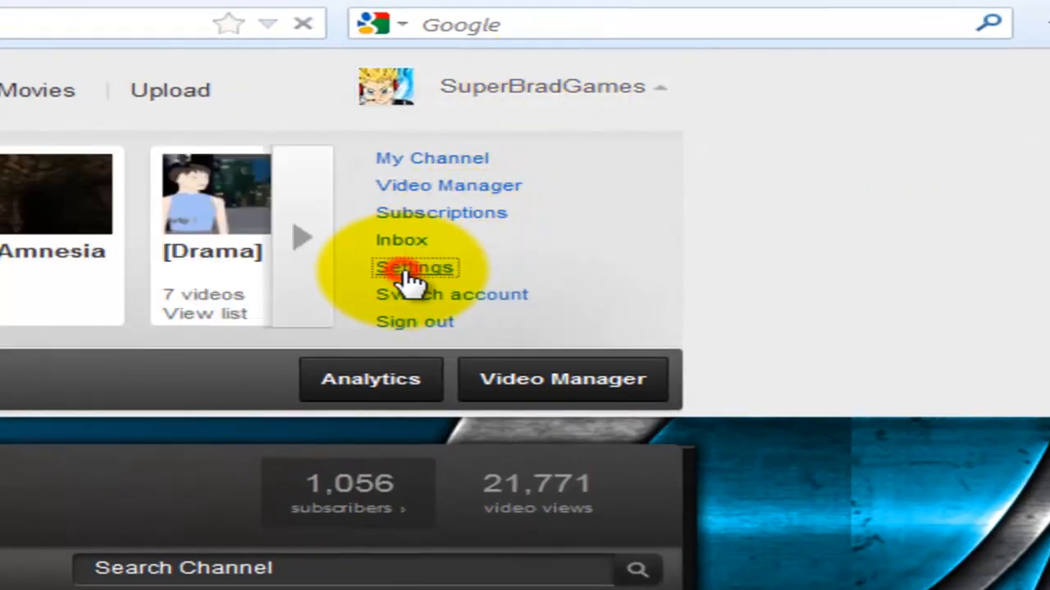
click(414, 267)
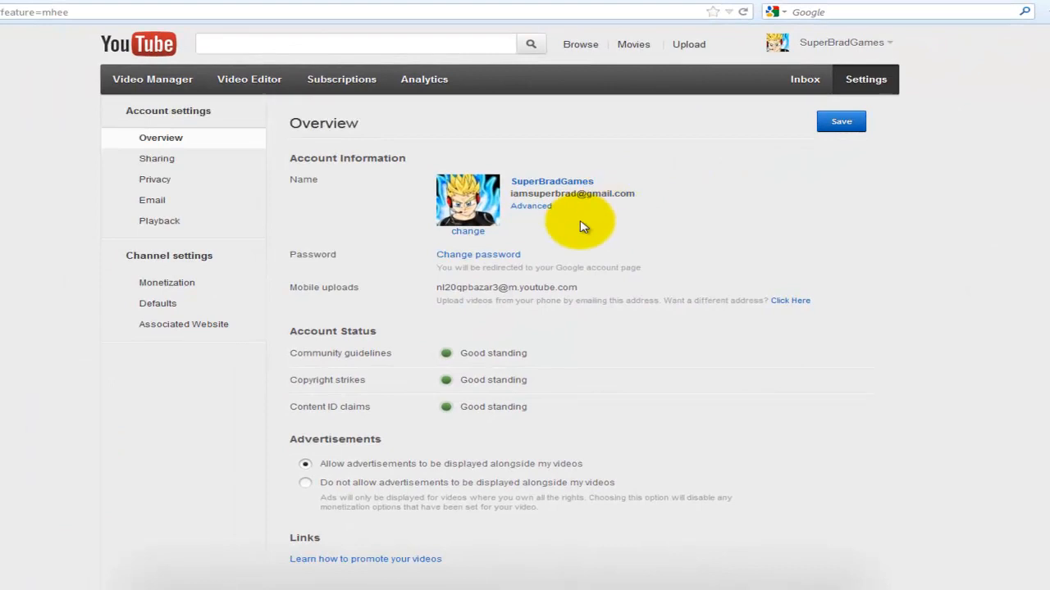
mouse_move(426, 215)
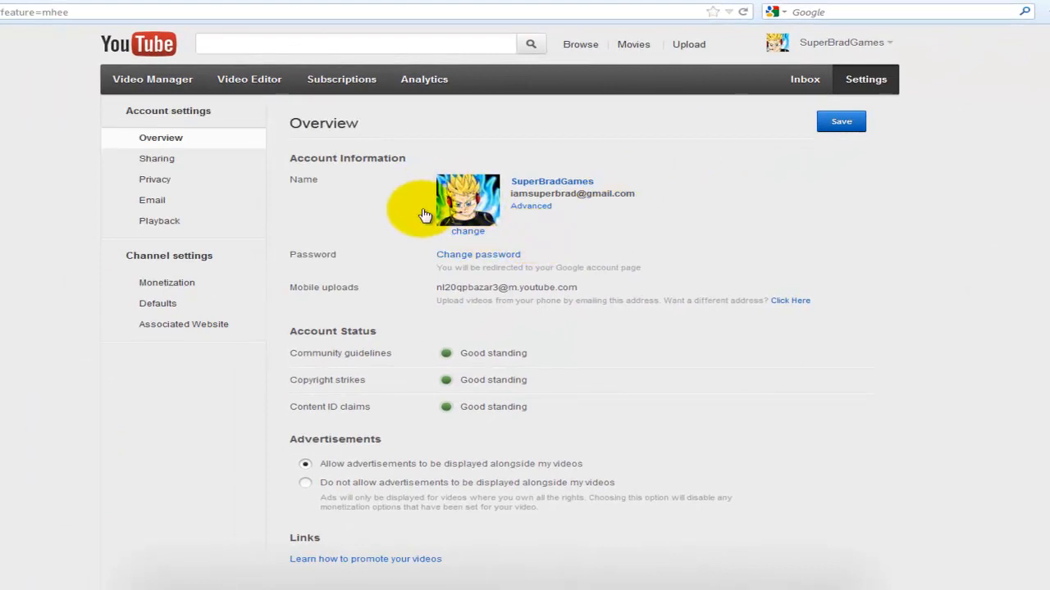
click(467, 230)
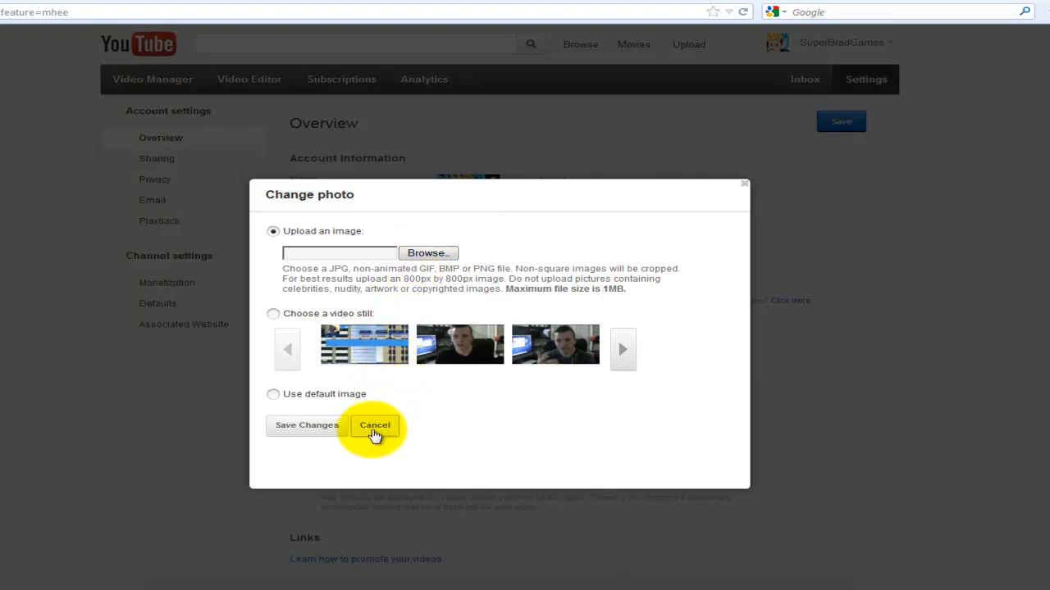
click(374, 427)
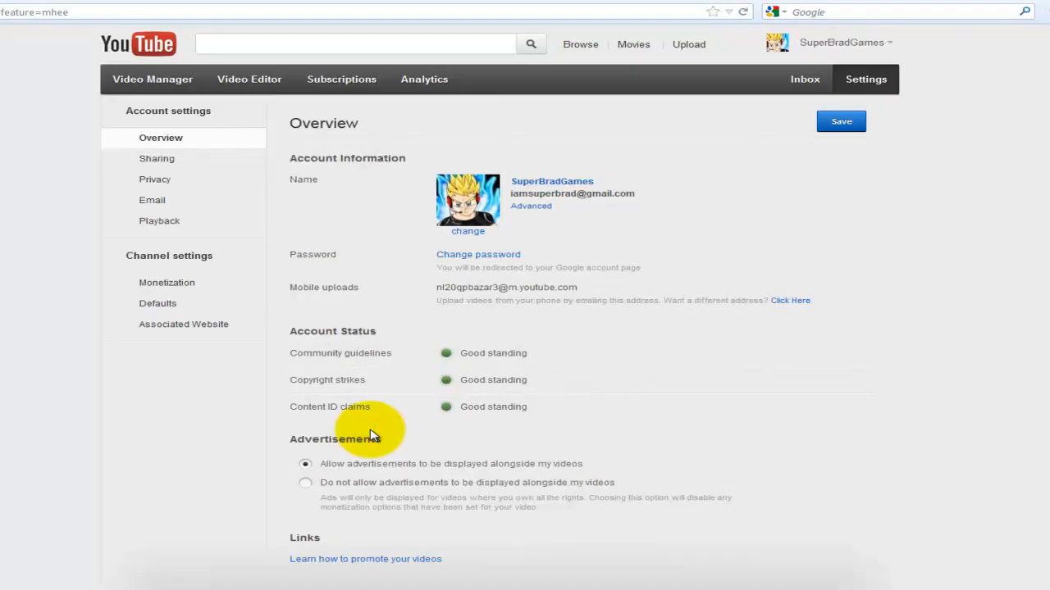